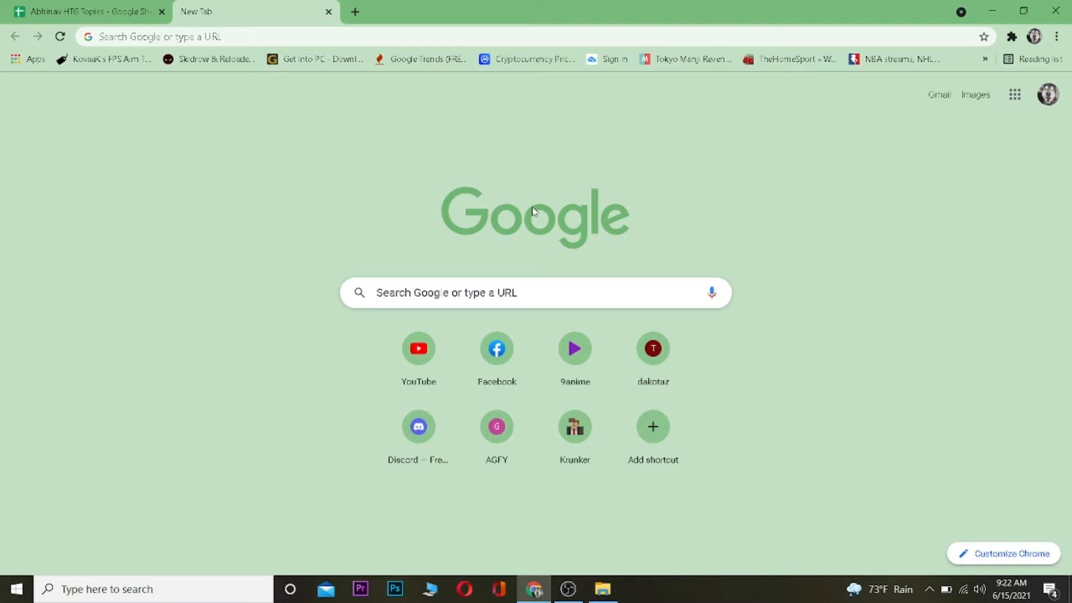
mouse_move(361, 7)
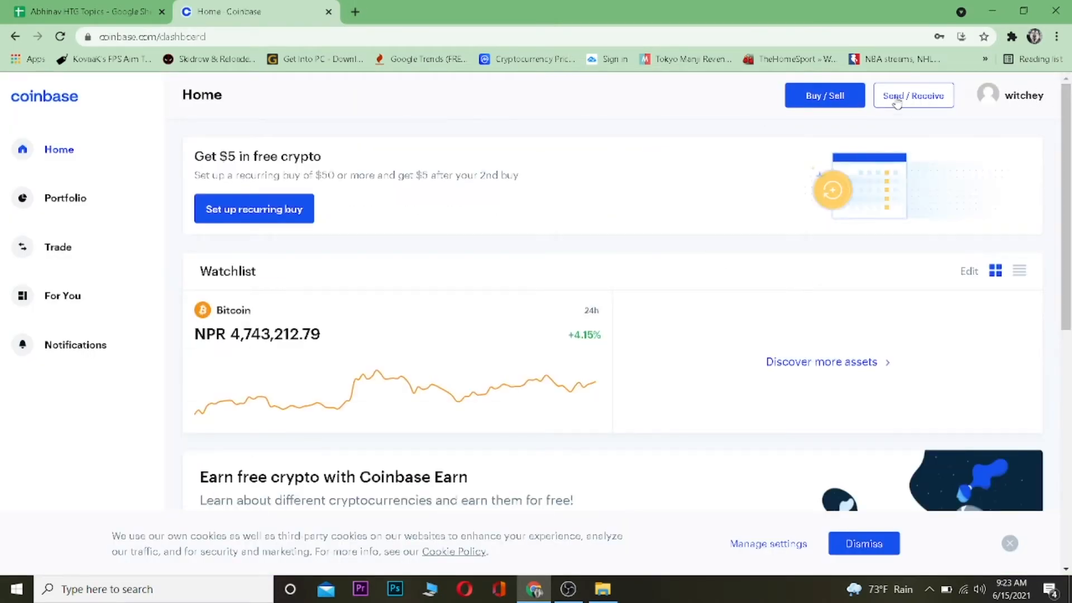
mouse_move(895, 99)
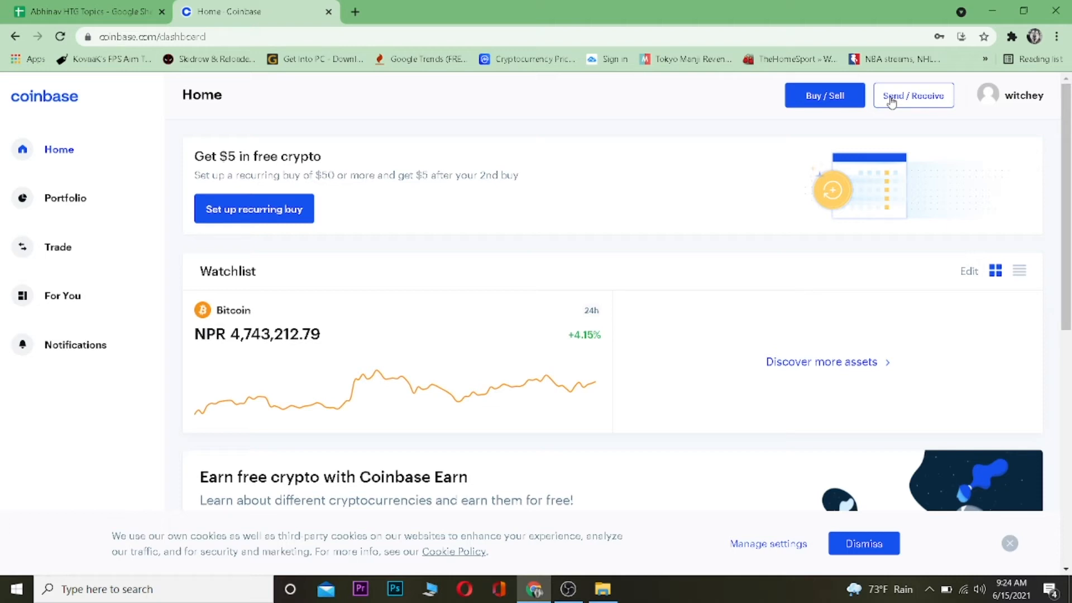
mouse_move(717, 20)
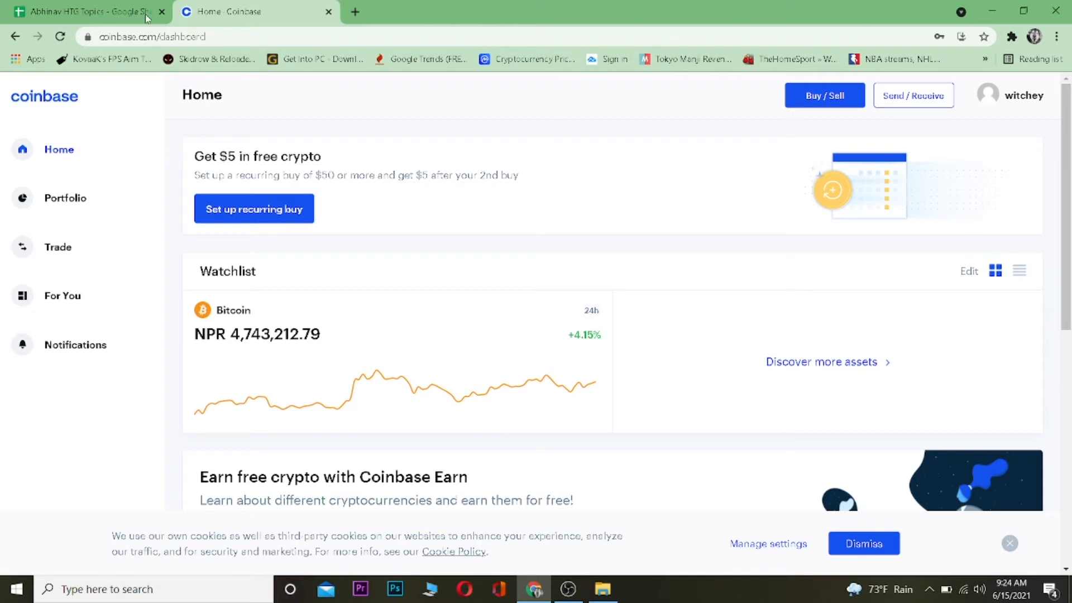
Search 'coinbase pro sign up' in a new tab and open the Coinbase Pro exchange homepage
left_click(354, 11)
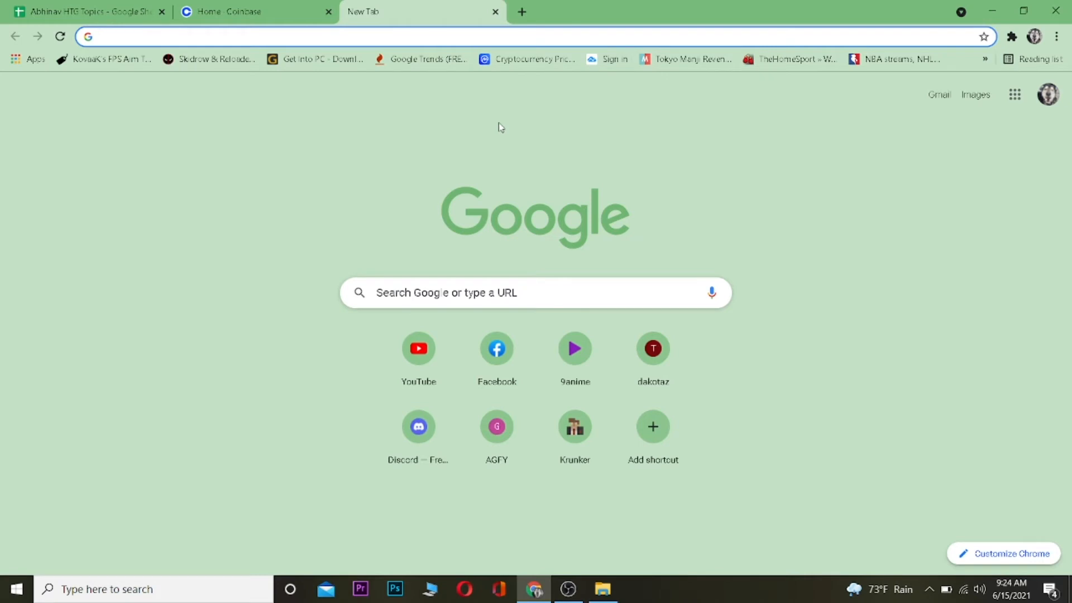
type("coinbase pro sign up")
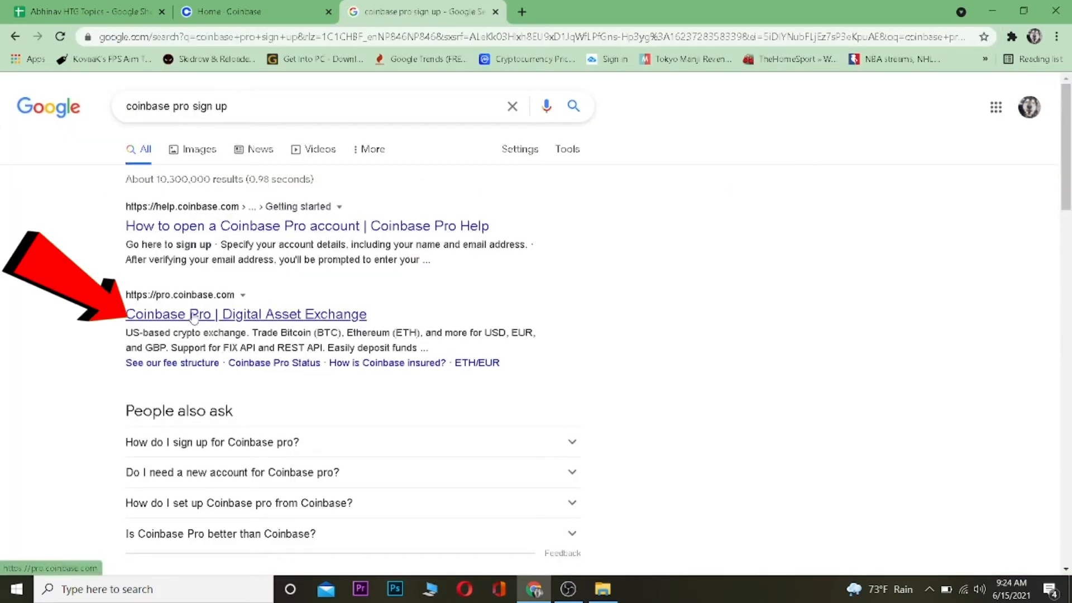
left_click(245, 314)
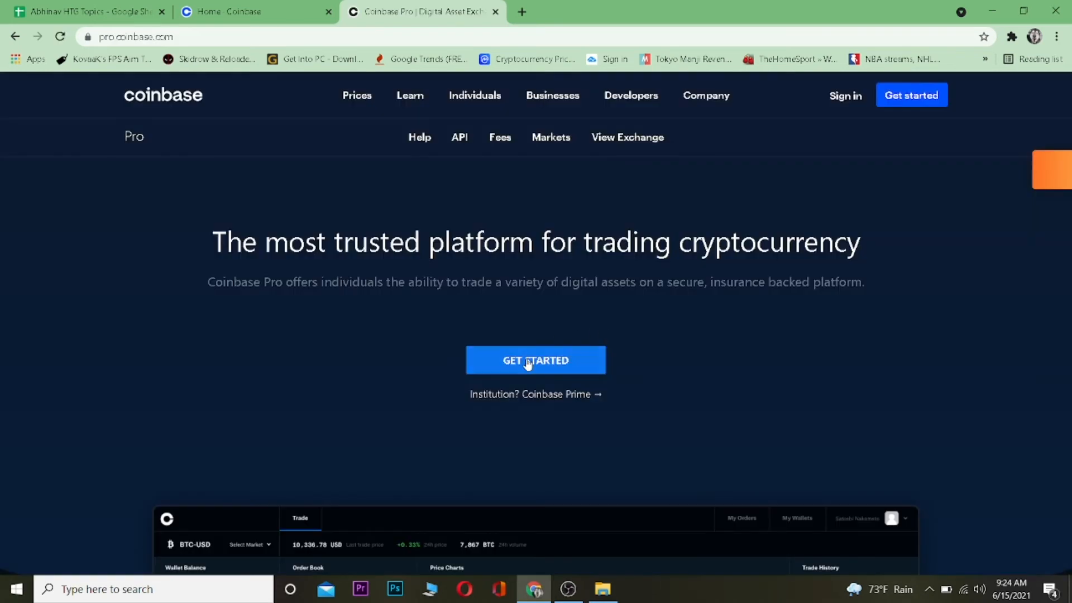
Start Coinbase Pro signup to reach the Verify your identity form and review its fields
left_click(535, 361)
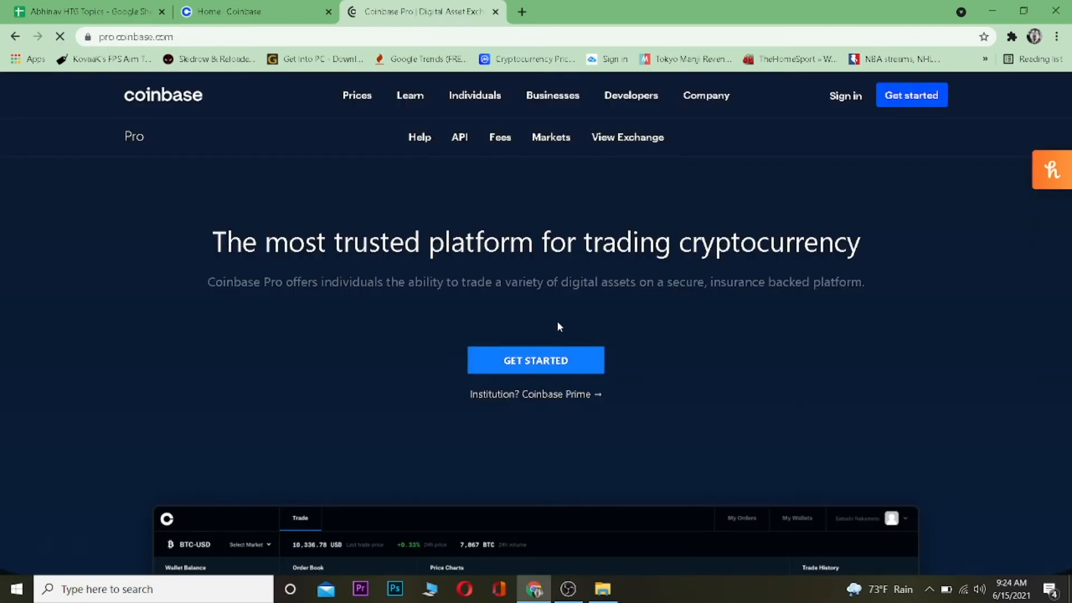
left_click(534, 360)
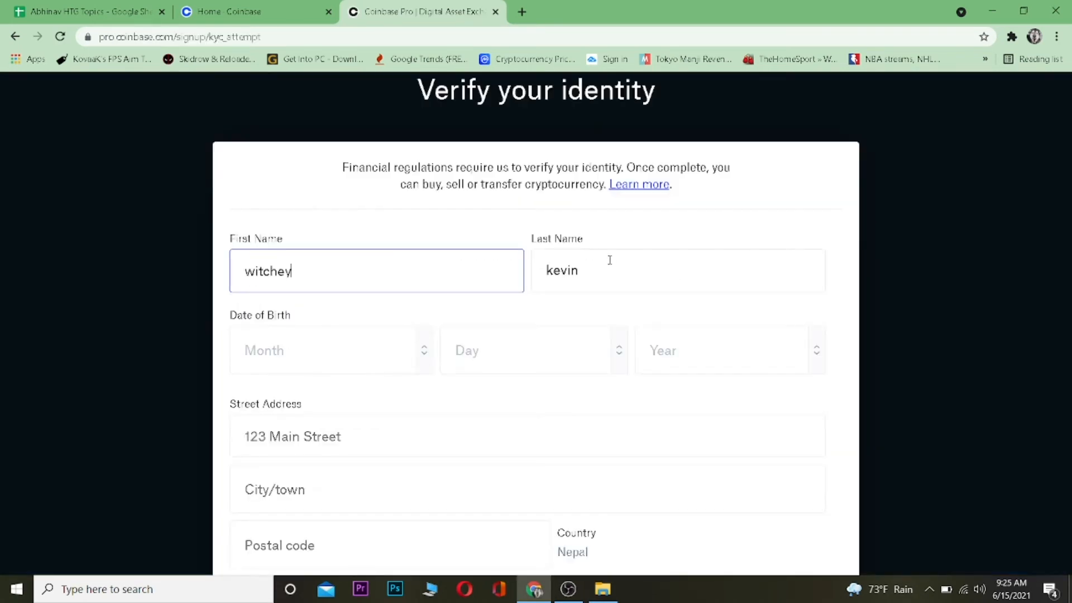
scroll("down", 3)
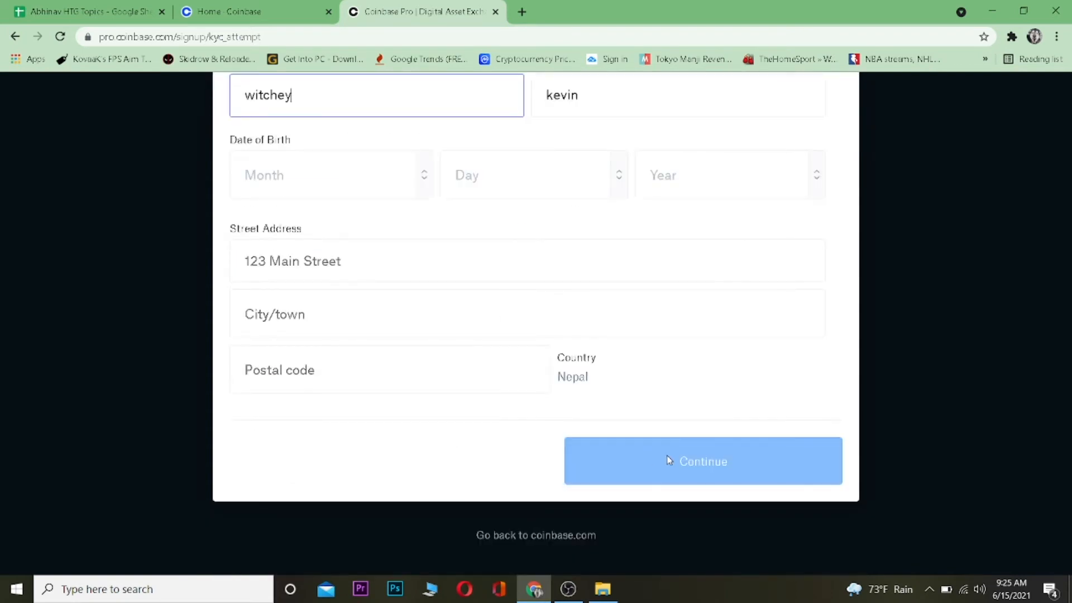
scroll("up", 3)
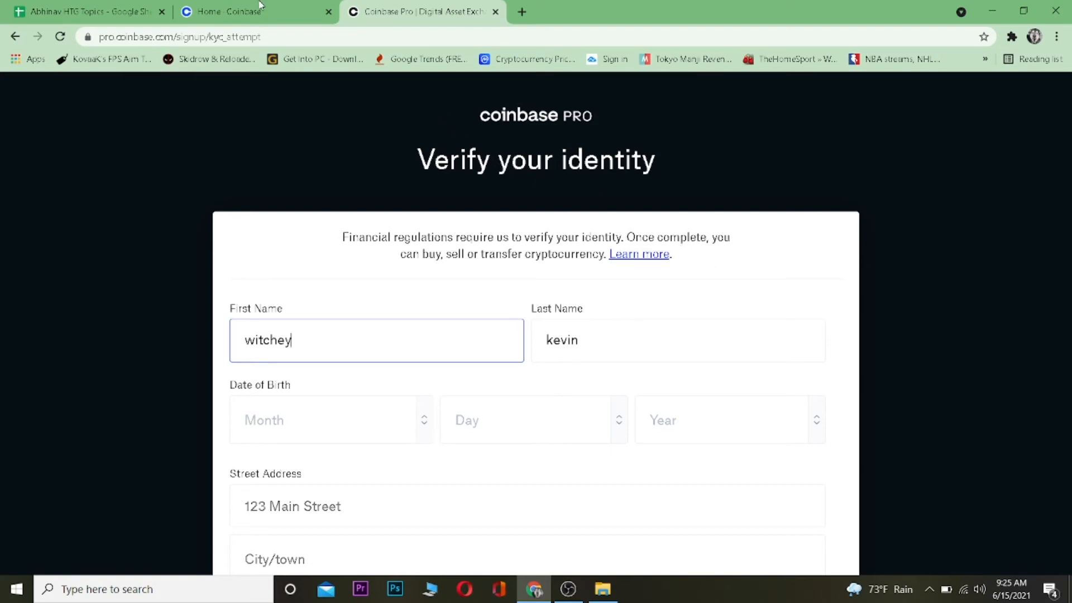
left_click(254, 11)
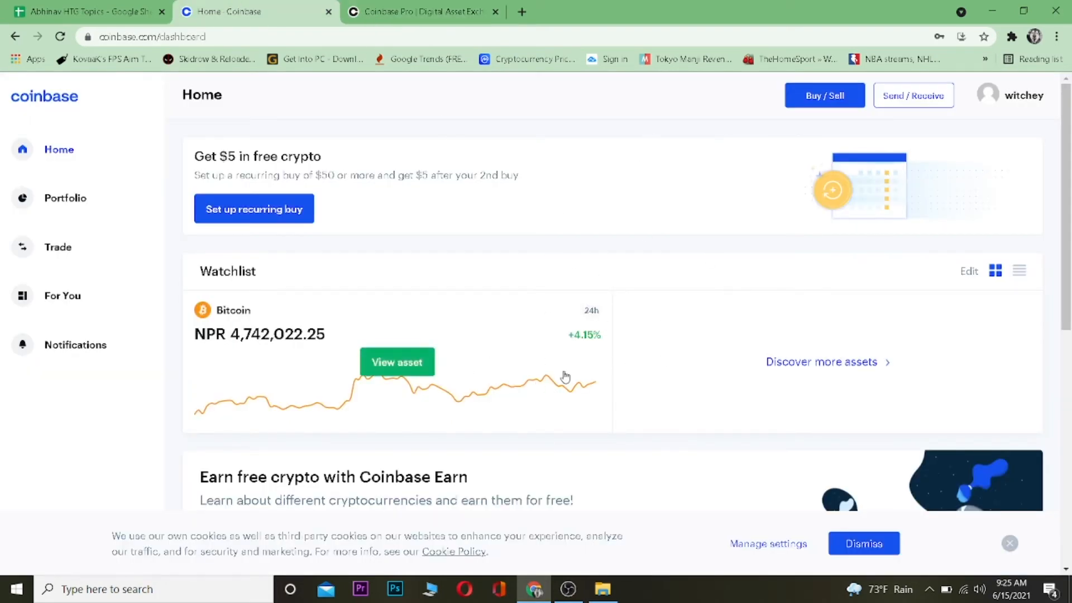
left_click(912, 95)
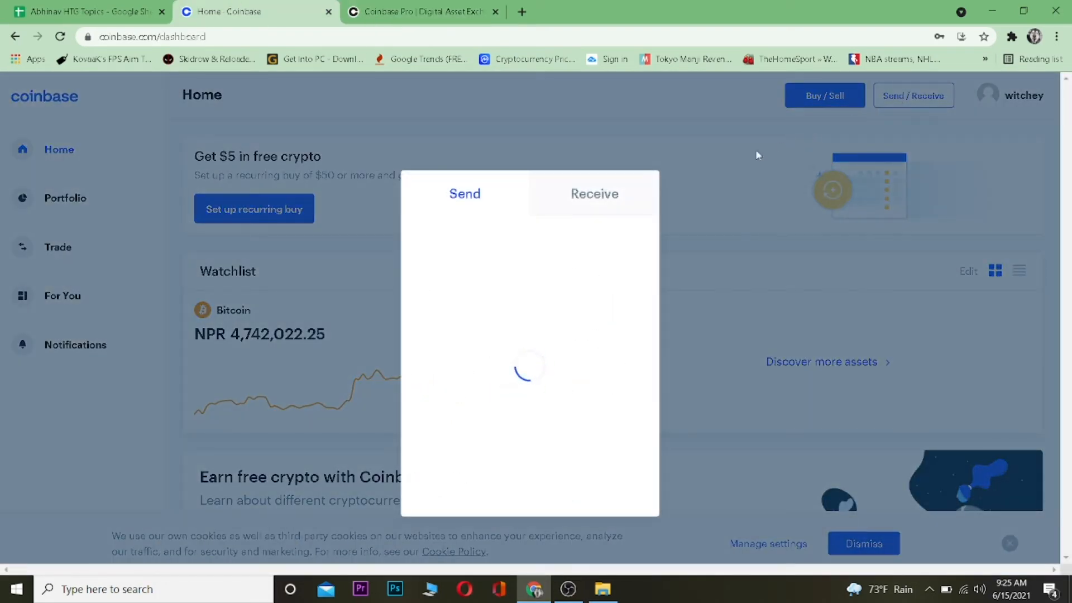
left_click(422, 11)
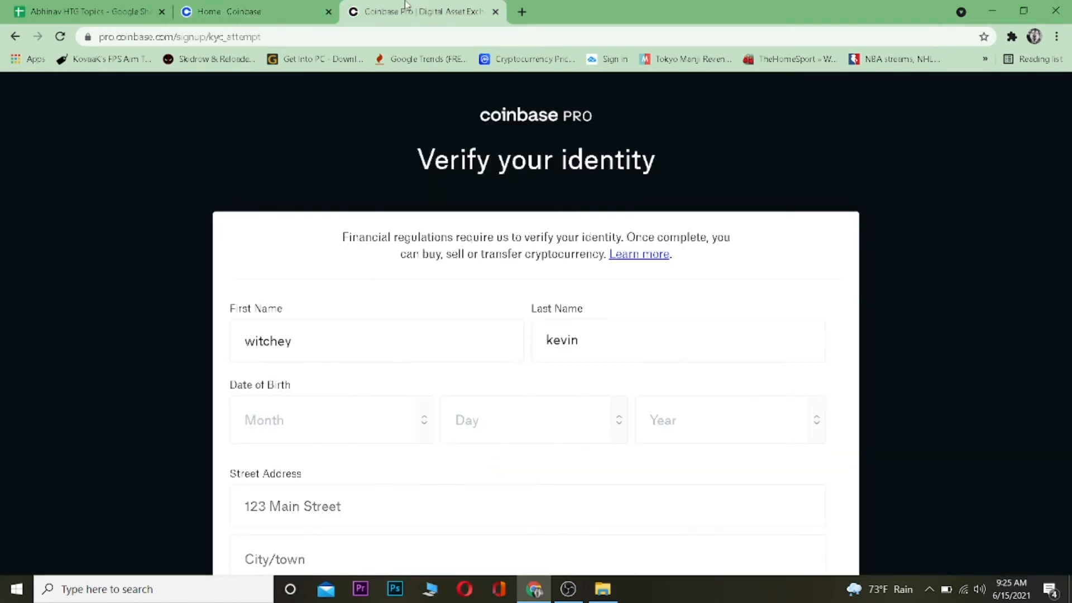
left_click(377, 340)
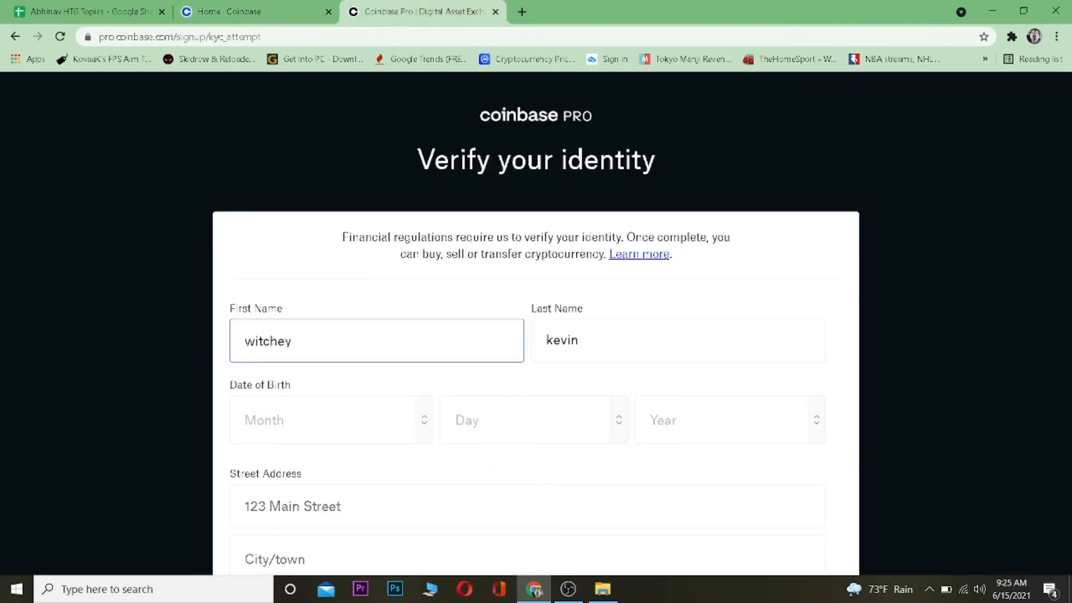
mouse_move(403, 49)
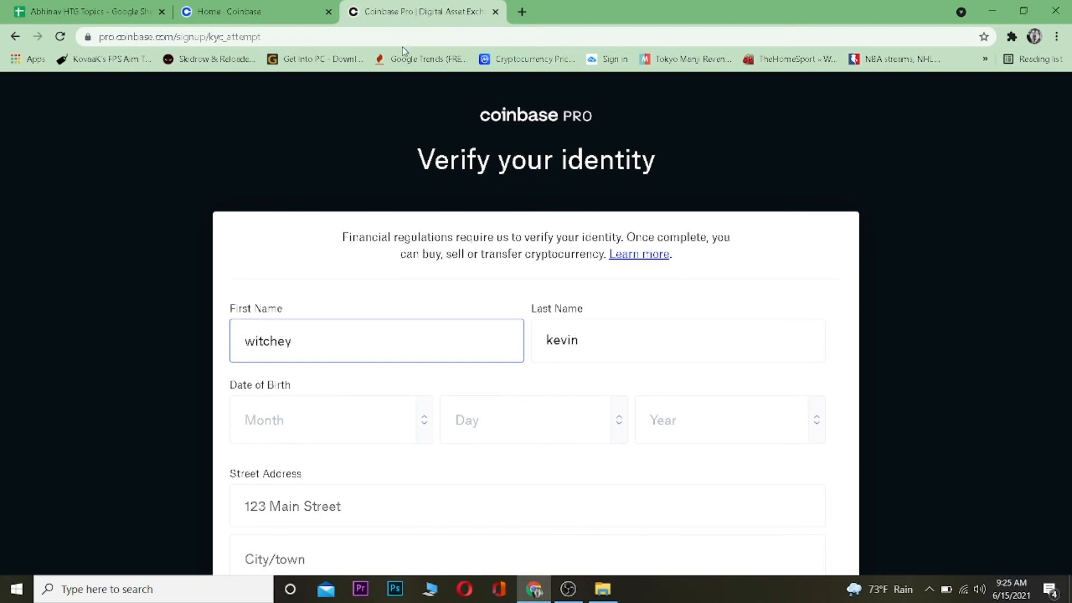
Switch back to the regular Coinbase Home dashboard tab
left_click(253, 11)
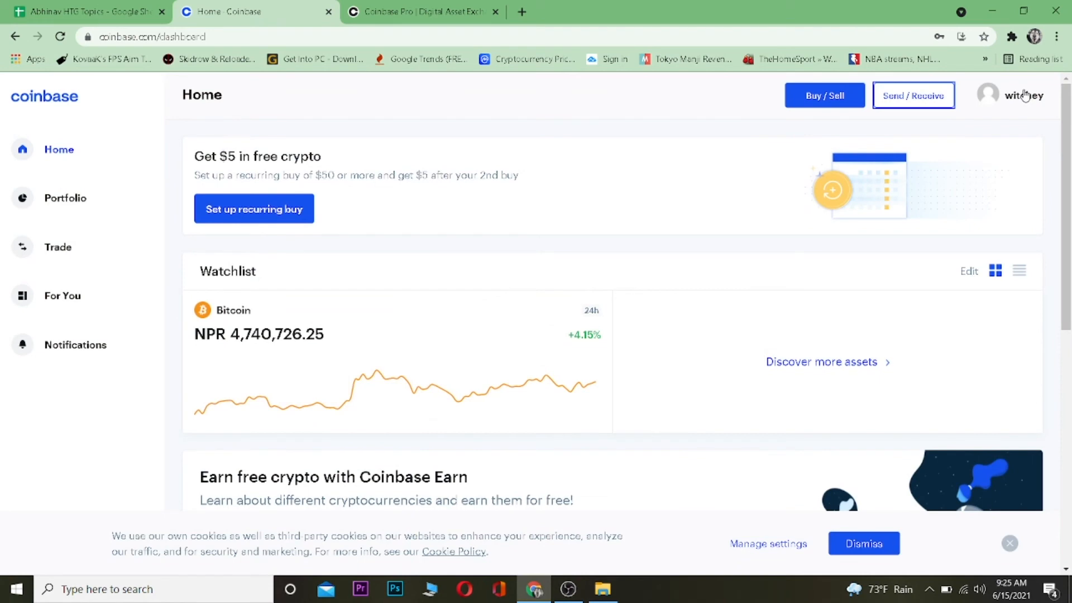
mouse_move(792, 26)
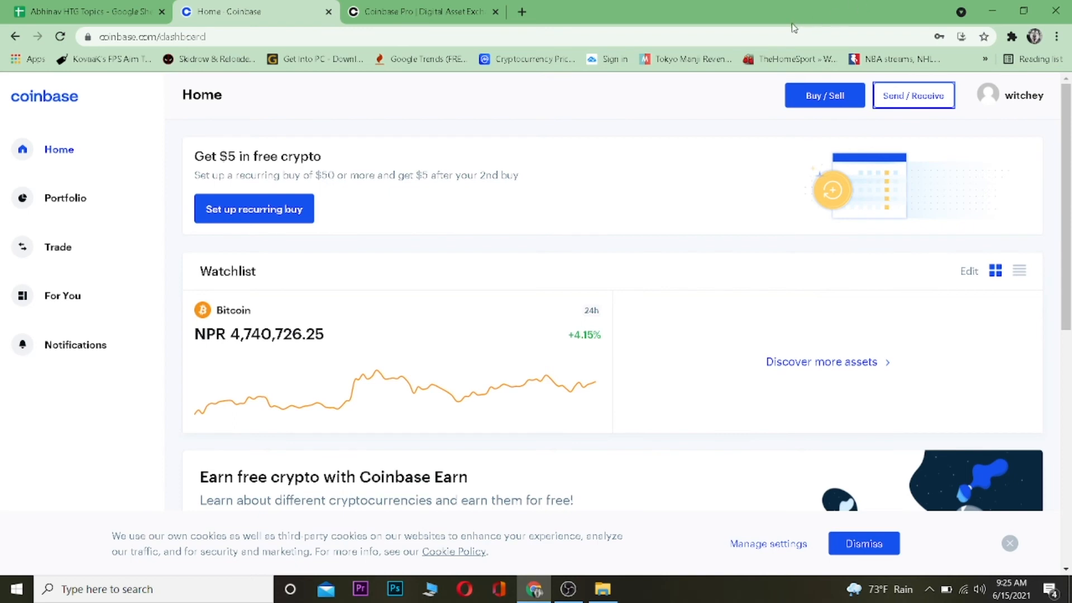
mouse_move(610, 138)
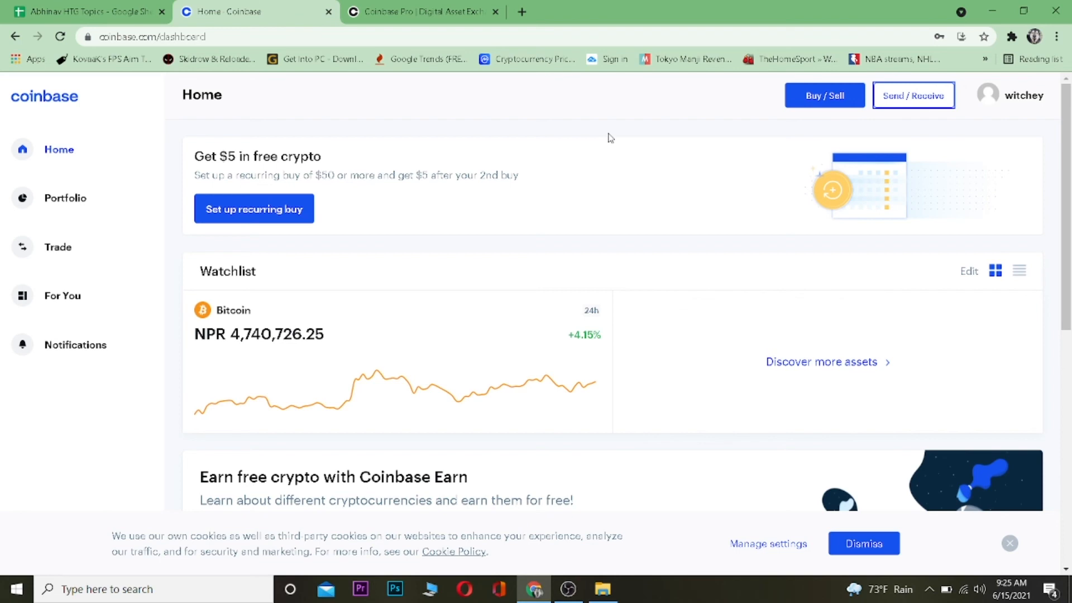
mouse_move(399, 115)
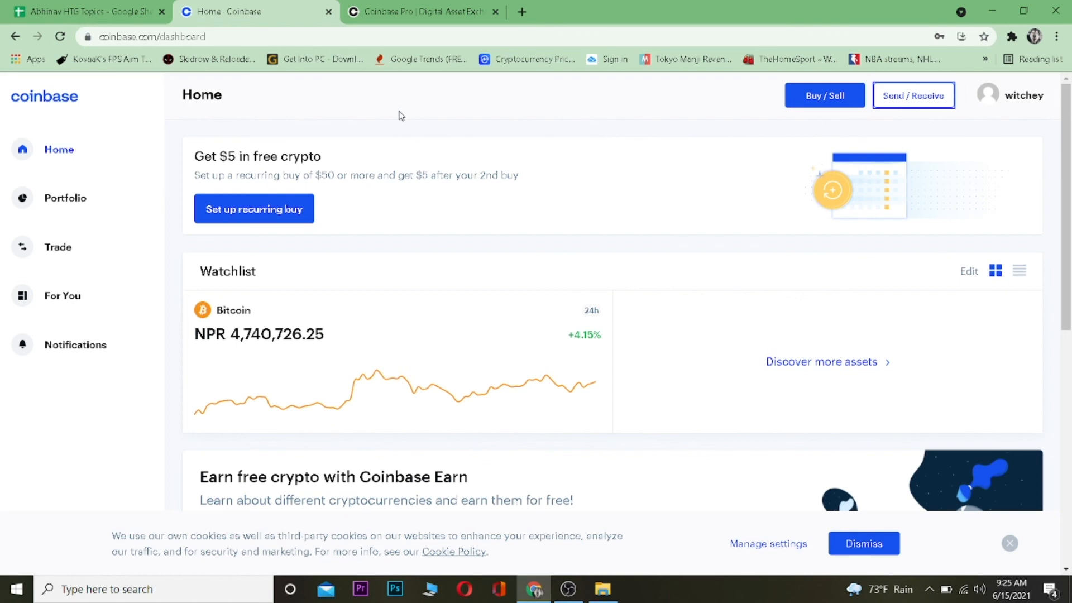
mouse_move(559, 255)
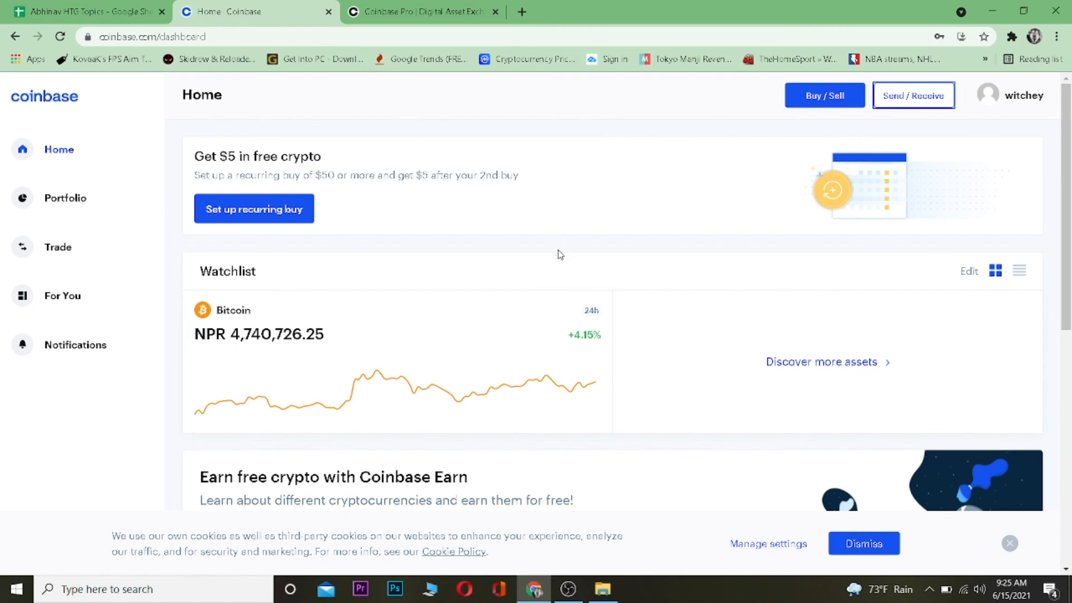
mouse_move(549, 271)
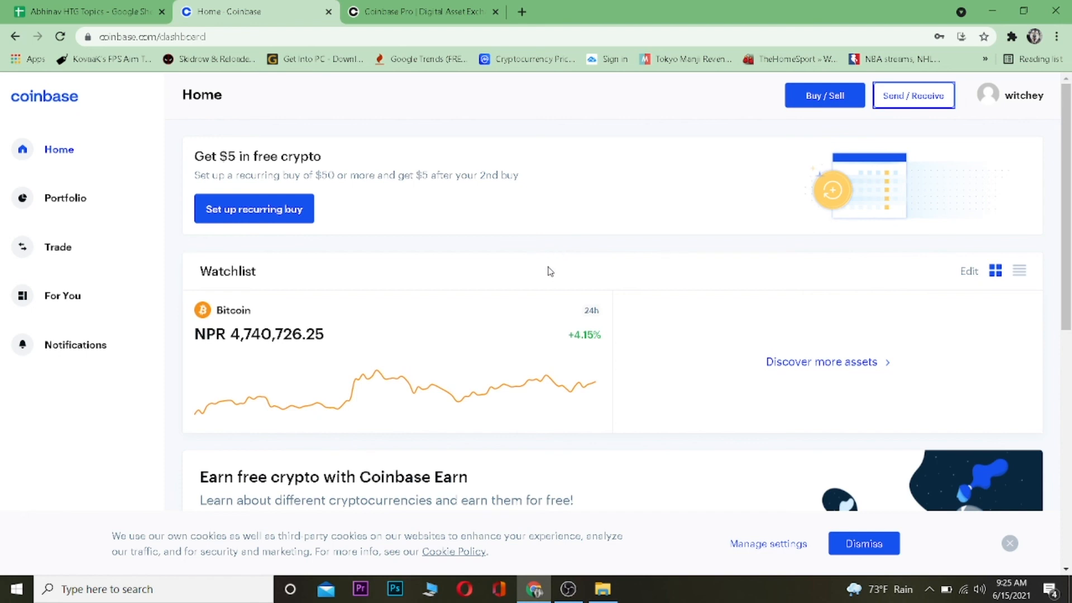
mouse_move(538, 315)
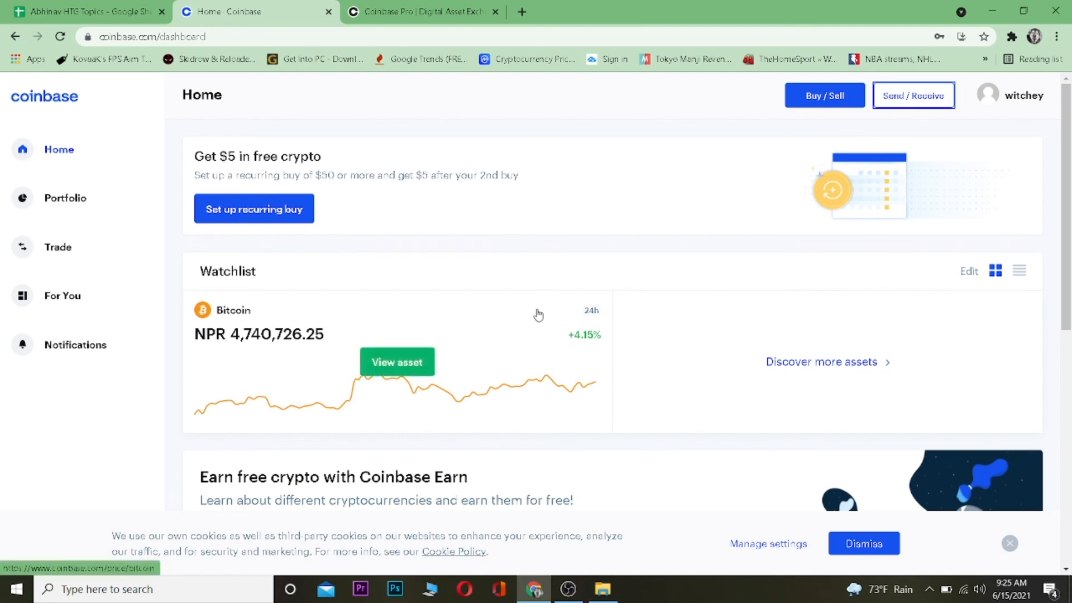
mouse_move(538, 314)
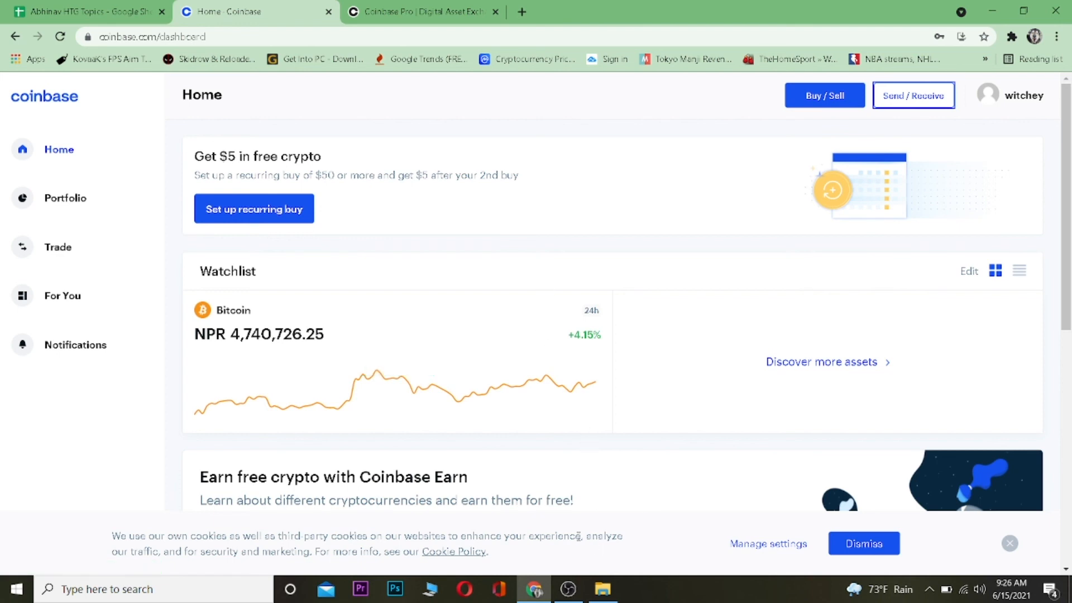